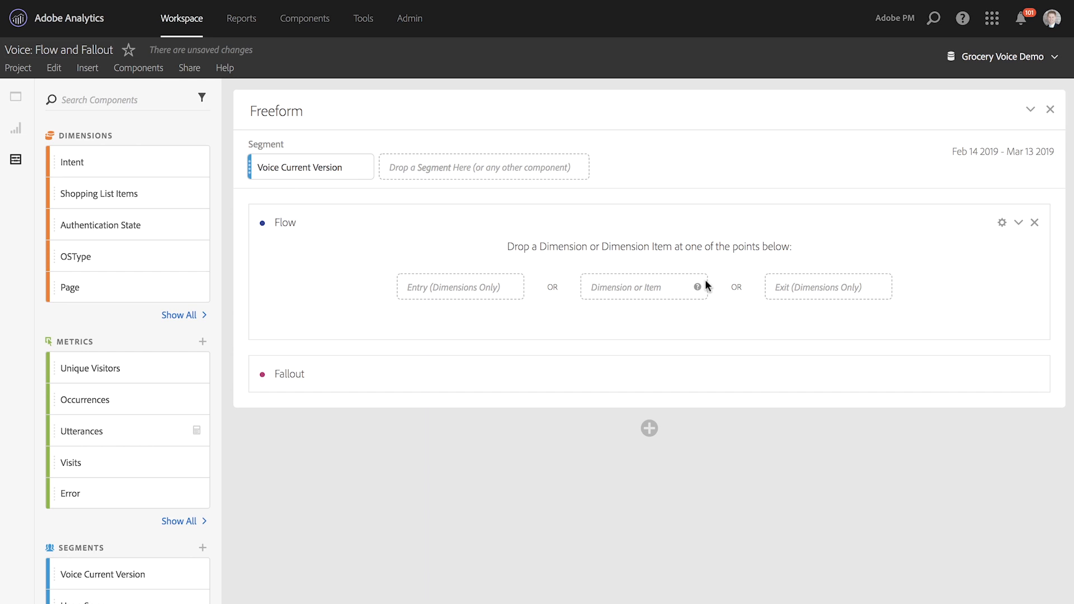
Drop the Intent dimension onto the Flow's middle point to build intent paths.
drag(71, 161, 359, 207)
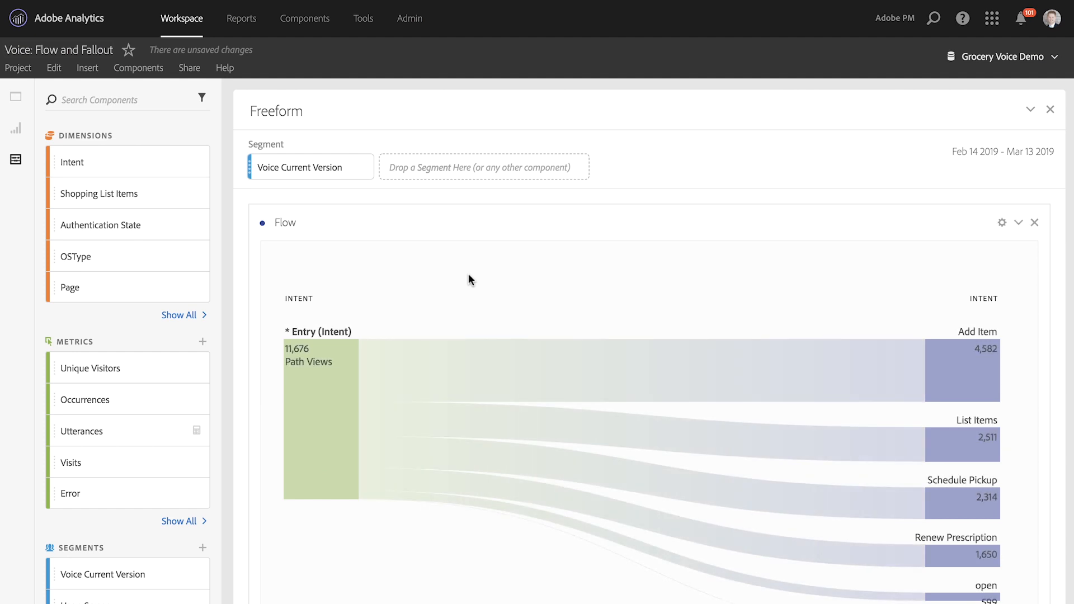
mouse_move(857, 323)
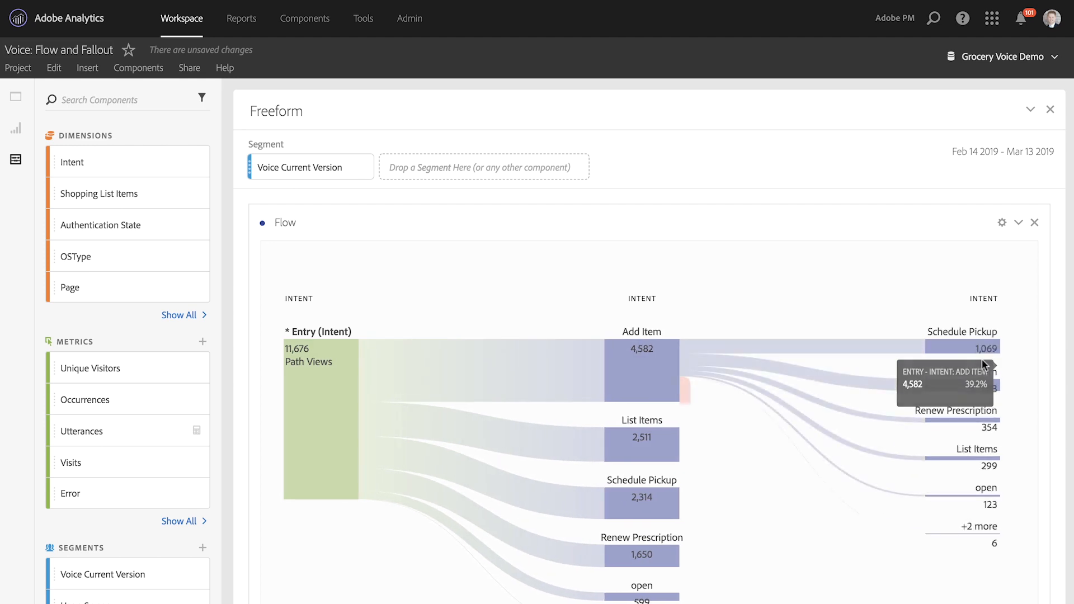
mouse_move(954, 347)
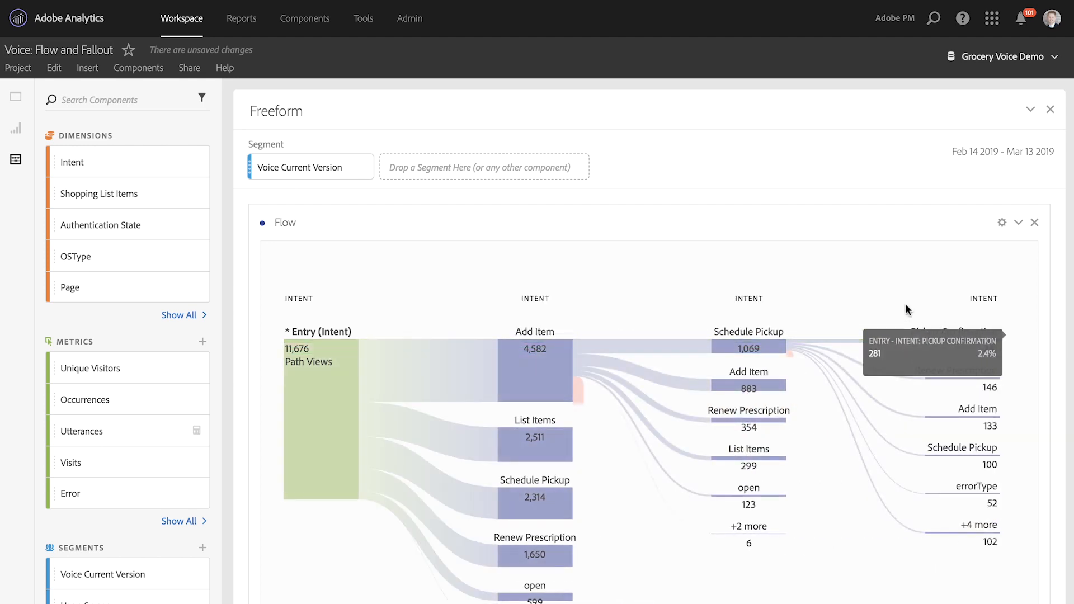
mouse_move(844, 290)
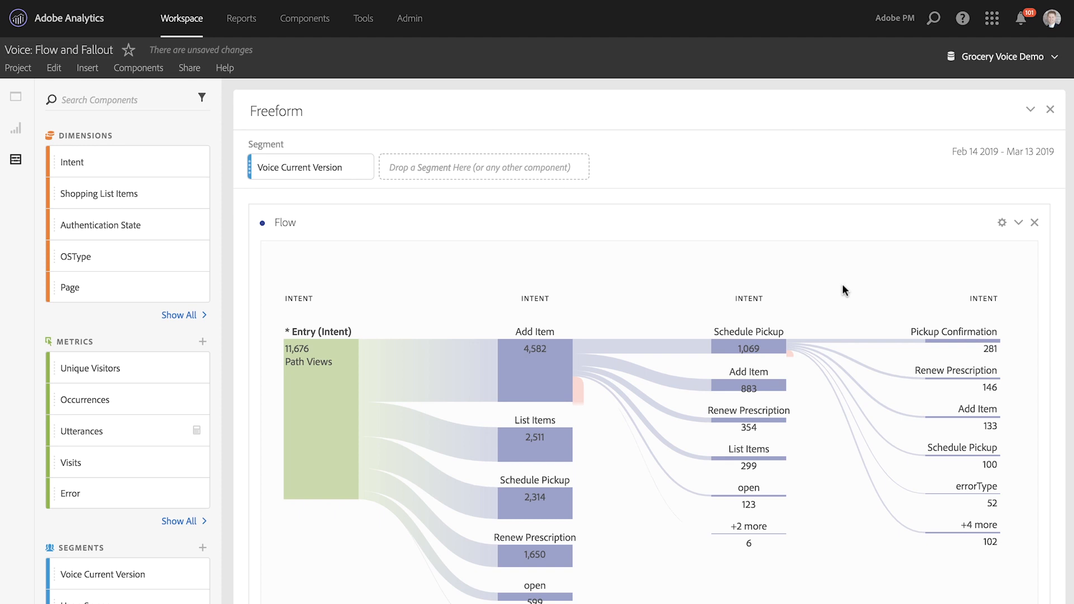
Expand the Fallout showing Add Item, Schedule Pickup and Pickup Confirmation touchpoints.
scroll(down, 3)
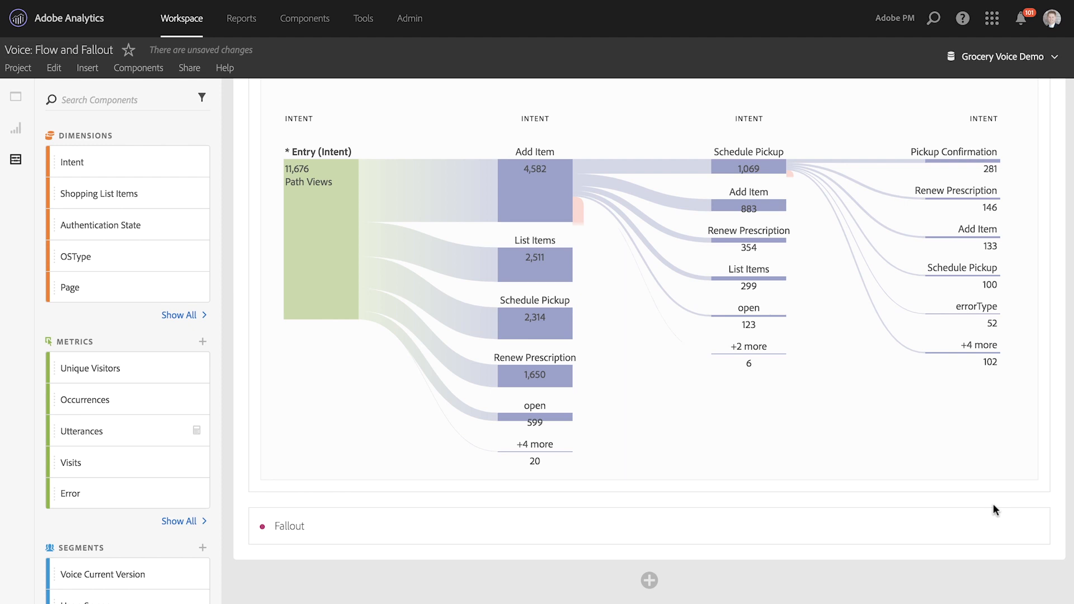
mouse_move(1020, 526)
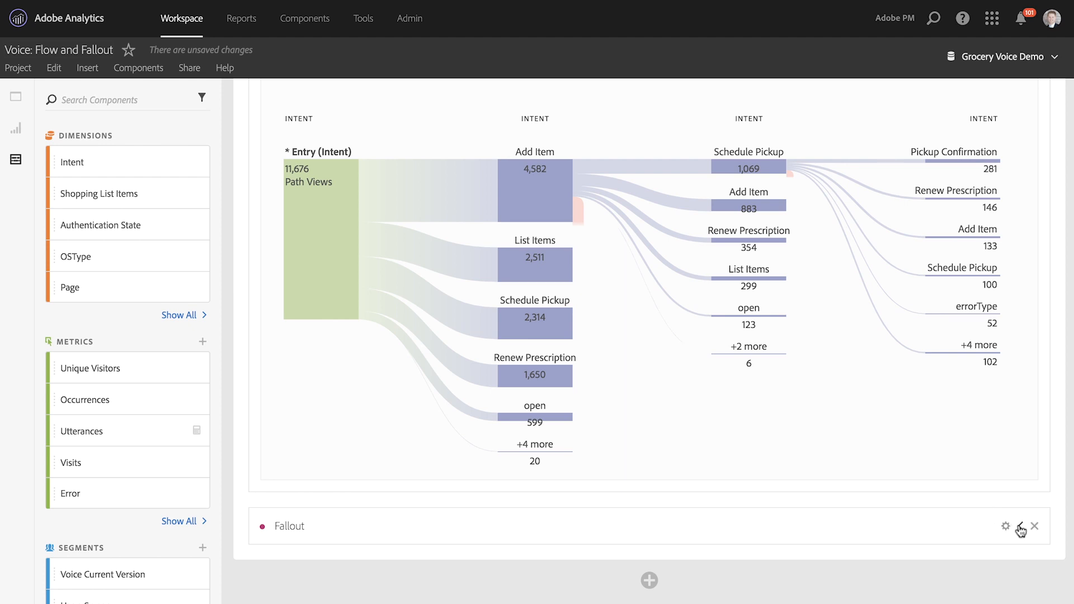
click(1018, 526)
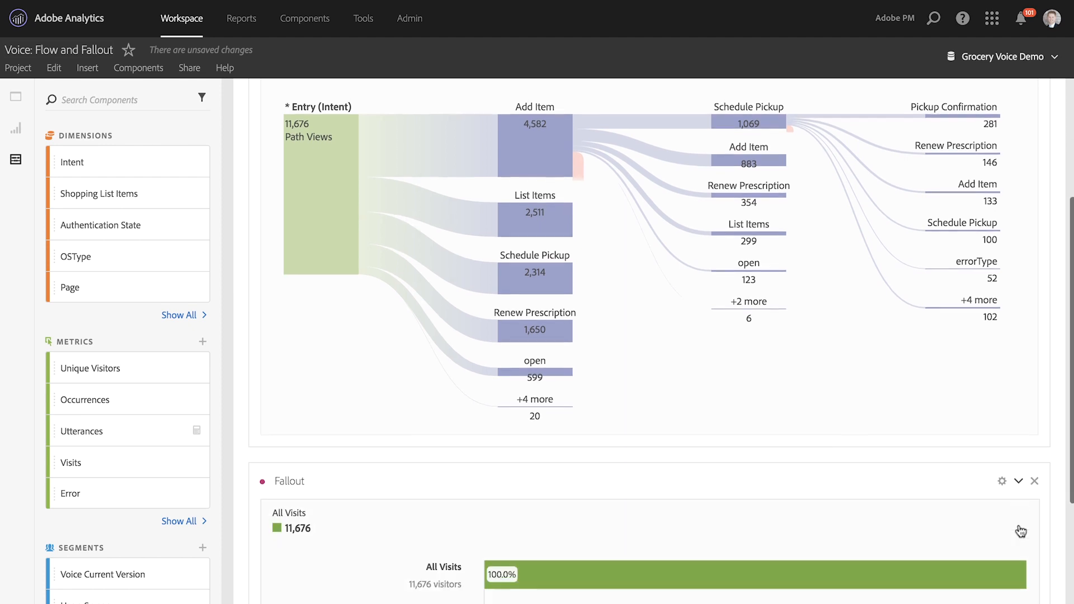
scroll(down, 3)
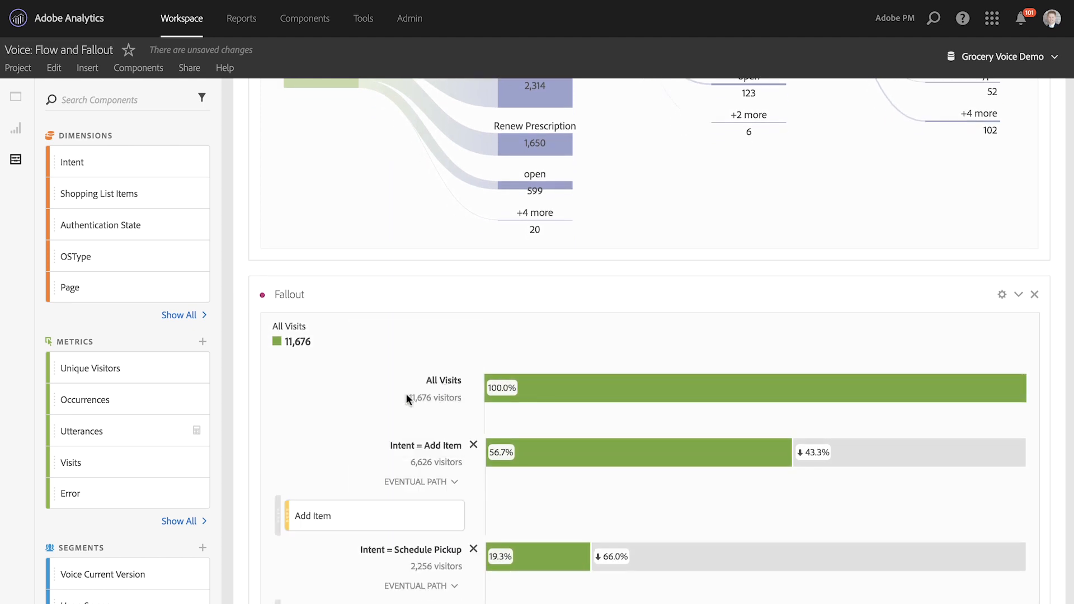
scroll(down, 3)
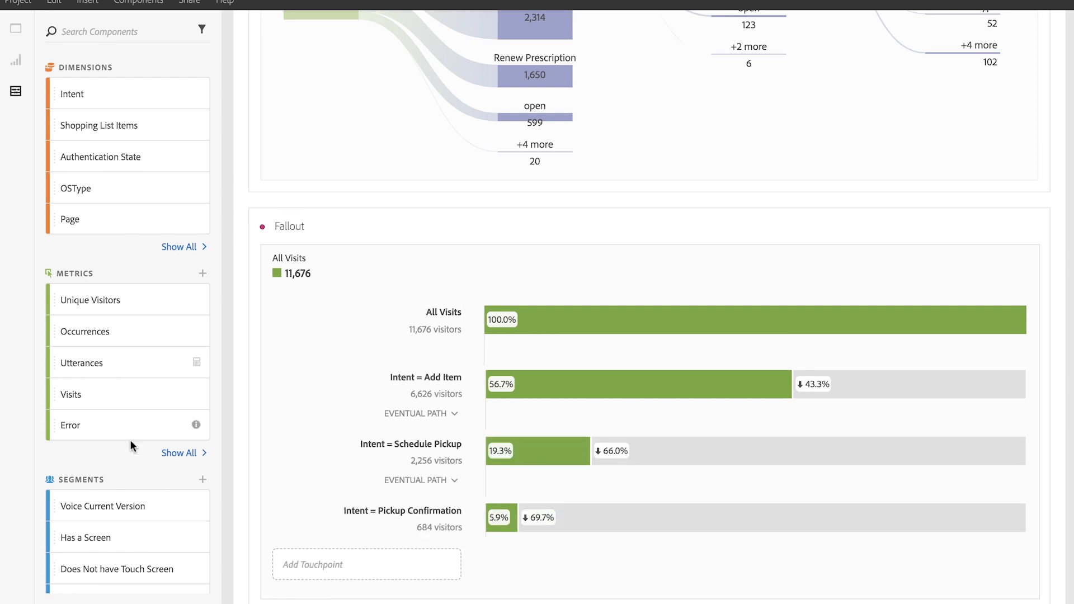
Compare Has a Screen and Does Not have Touch Screen segments, removing All Visits.
click(85, 537)
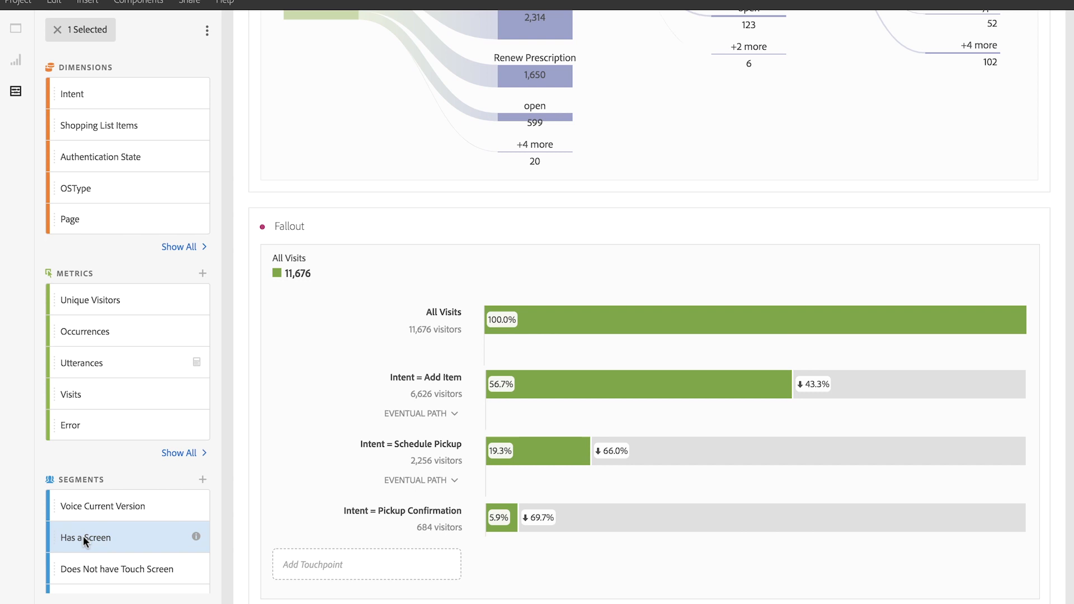
click(116, 569)
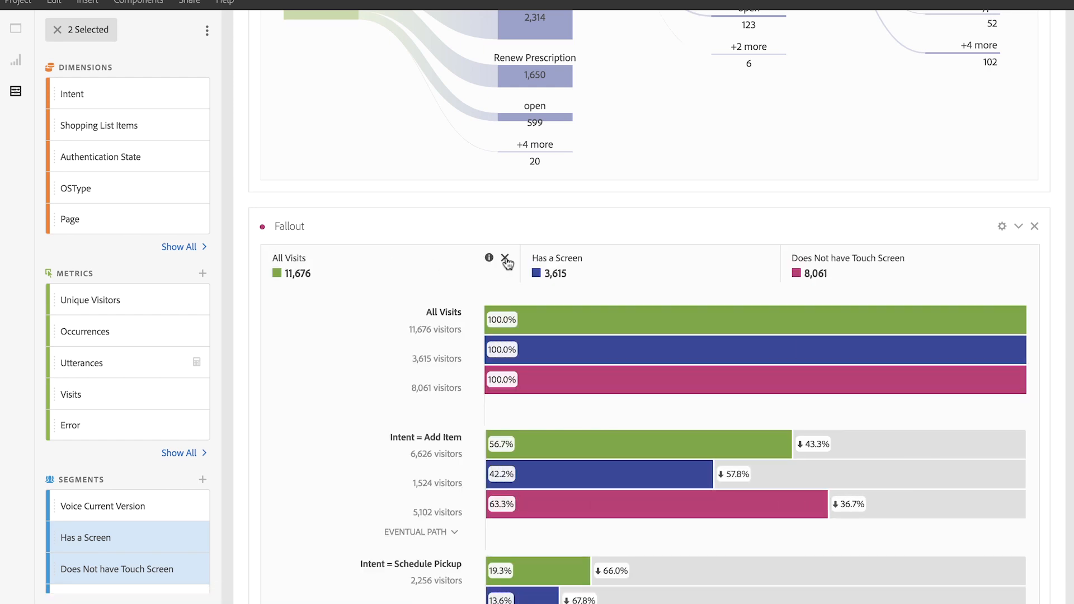
click(506, 262)
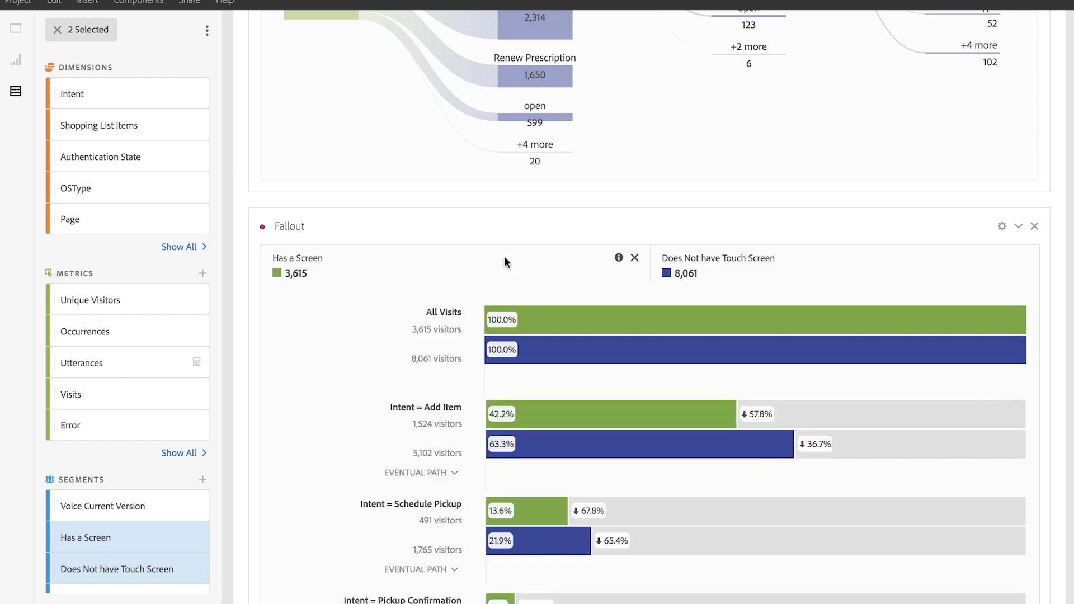
scroll(down, 3)
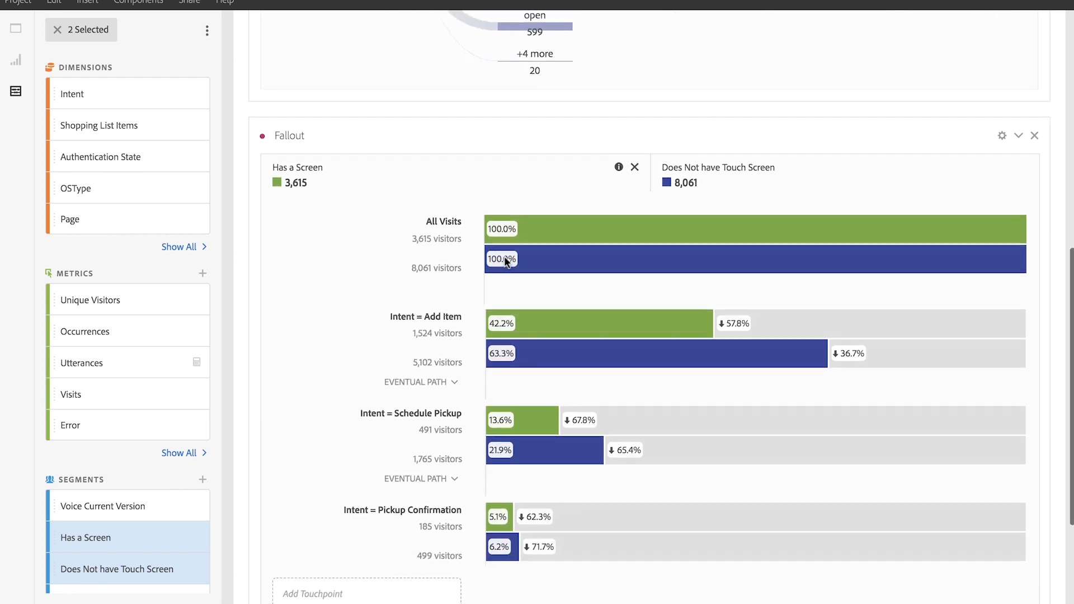